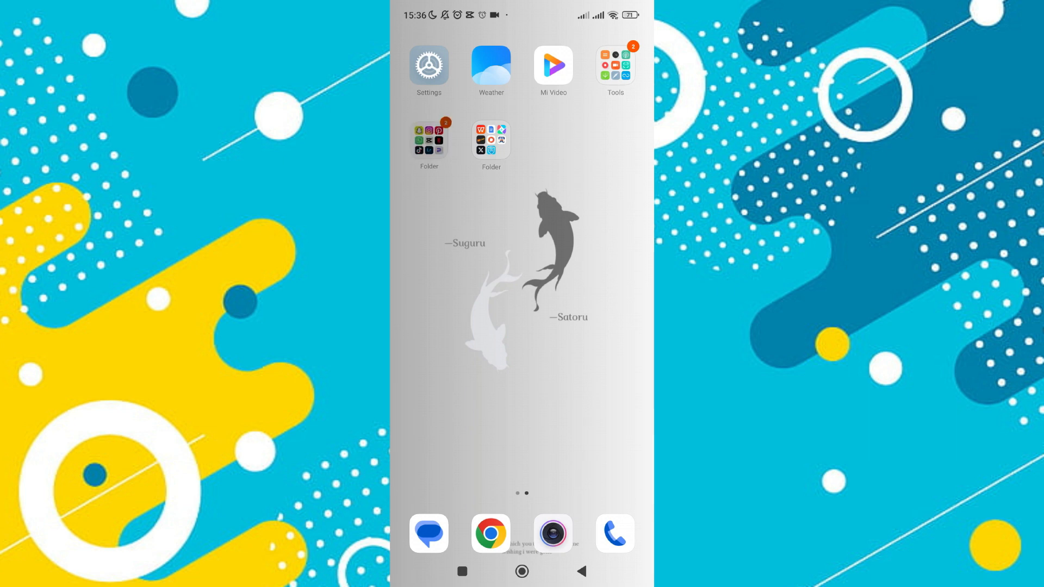
- Open the home-screen folder holding Instagram, Snapchat, WhatsApp and other social apps
{"action": "left_click", "coordinate": [428, 141]}
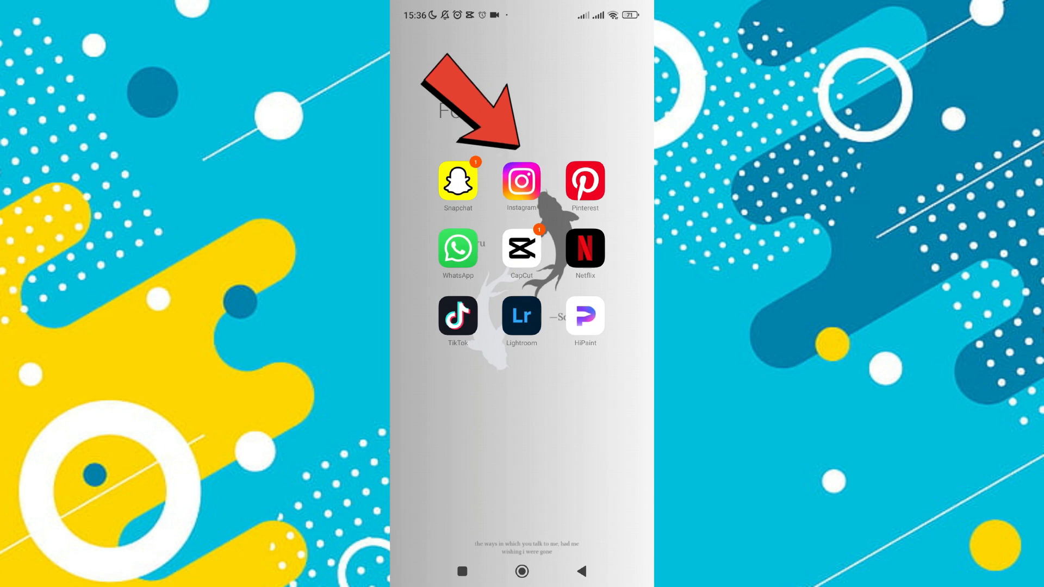
- Launch Instagram from the folder so its home feed appears
{"action": "left_click", "coordinate": [521, 182]}
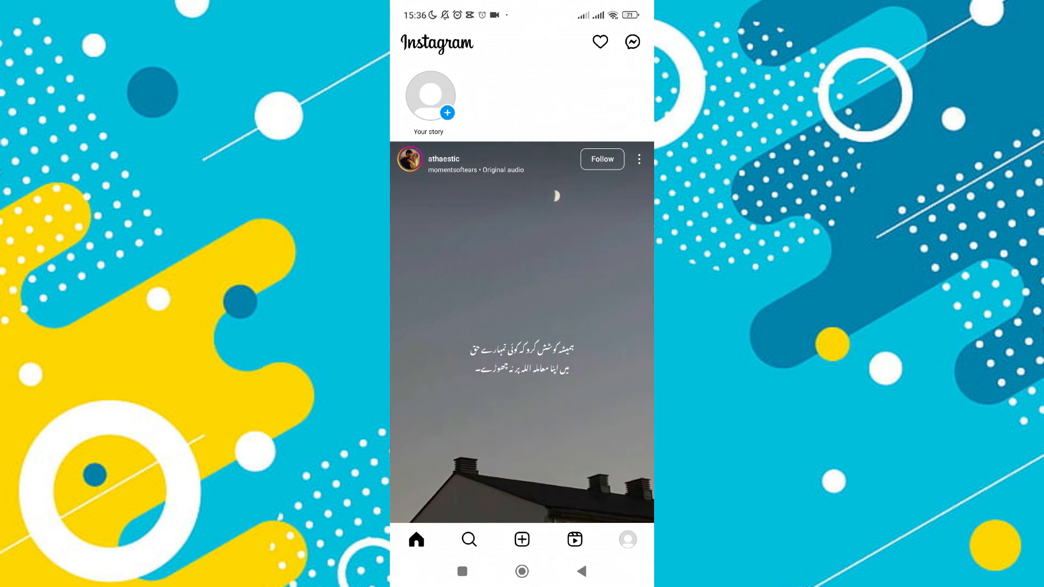
- Go to the direct messages inbox from the feed's top-right Messenger icon
{"action": "left_click", "coordinate": [630, 42]}
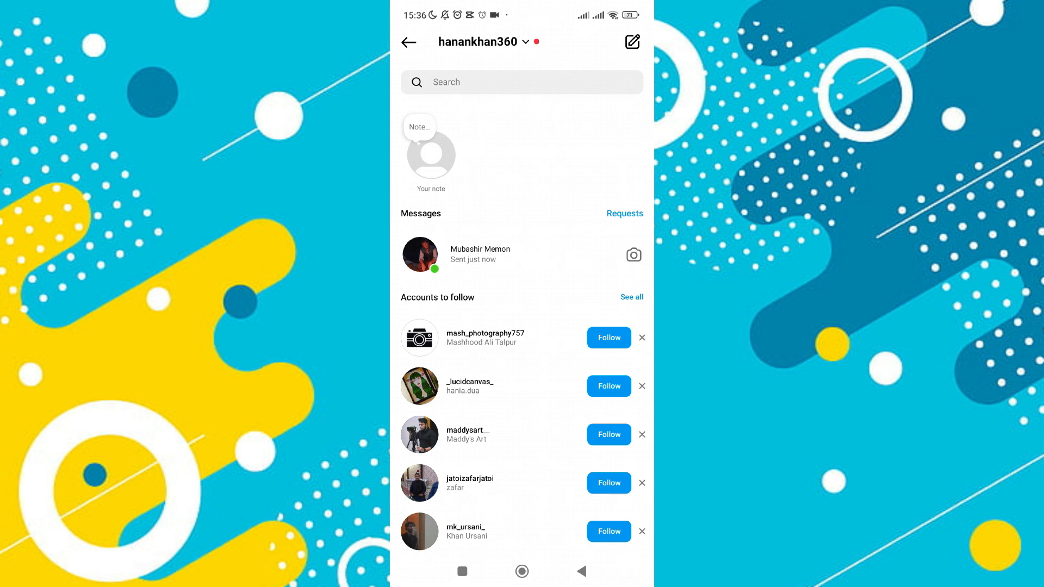
{"action": "left_click", "coordinate": [480, 255]}
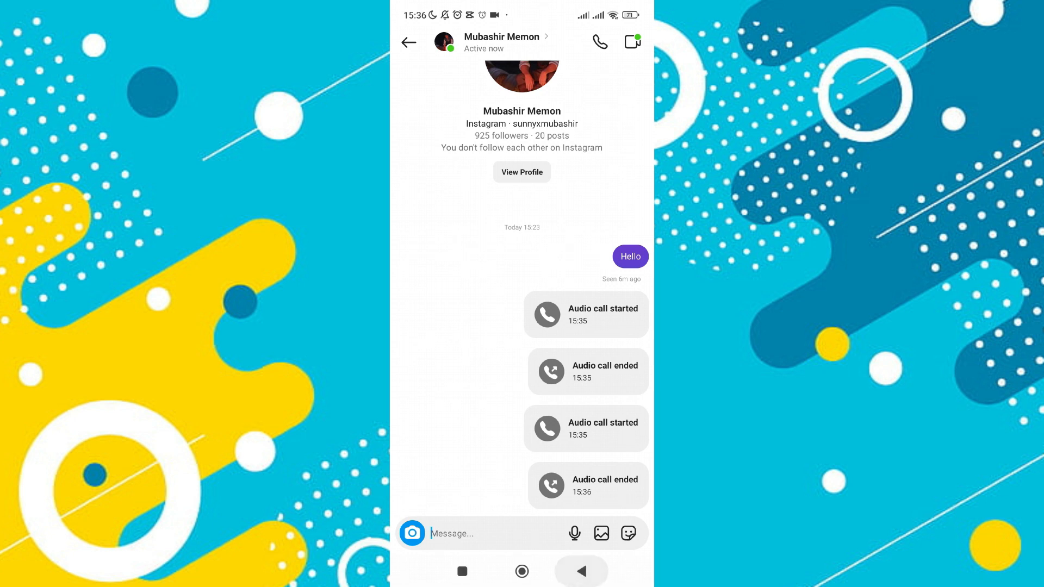
{"action": "left_click", "coordinate": [408, 42]}
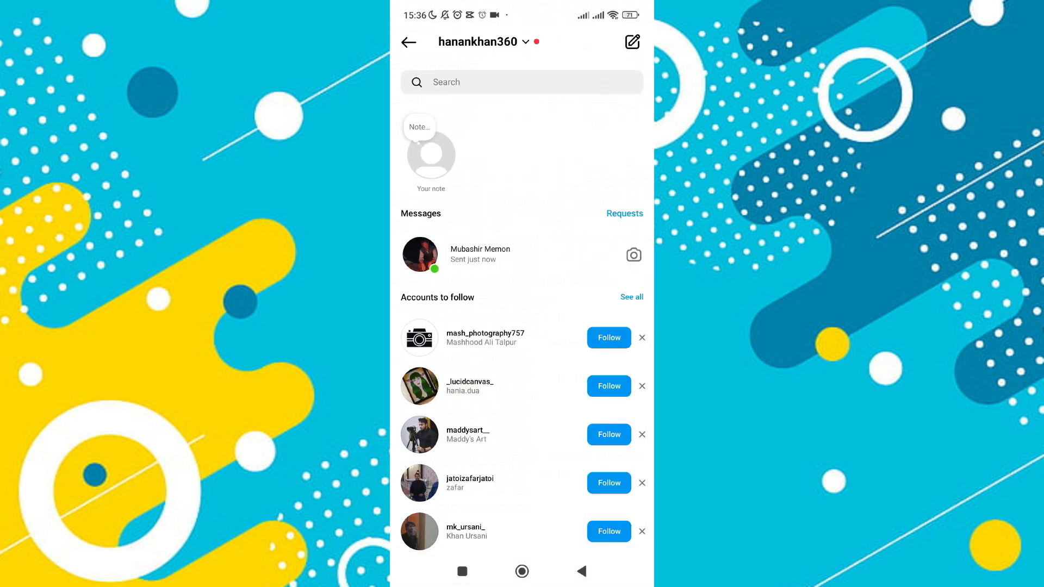